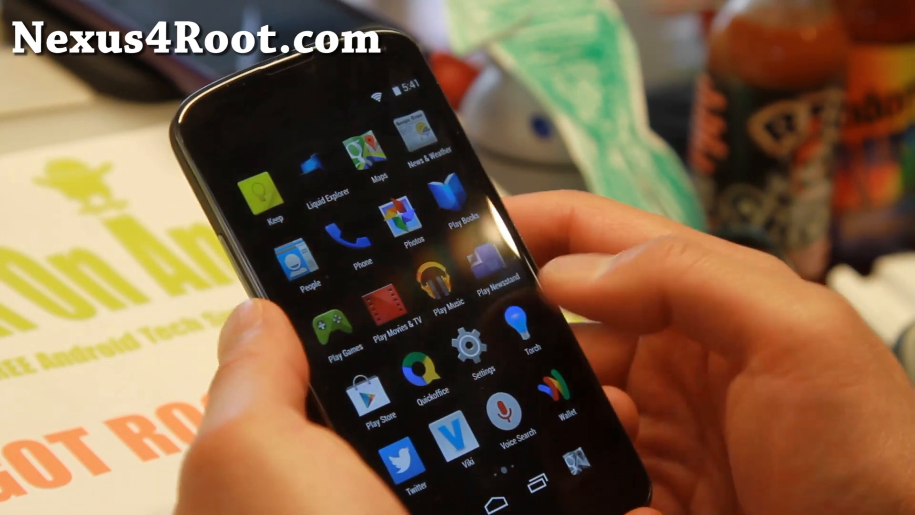
# Open Settings from the app drawer and scroll to the top of the main list.
pyautogui.click(462, 346)
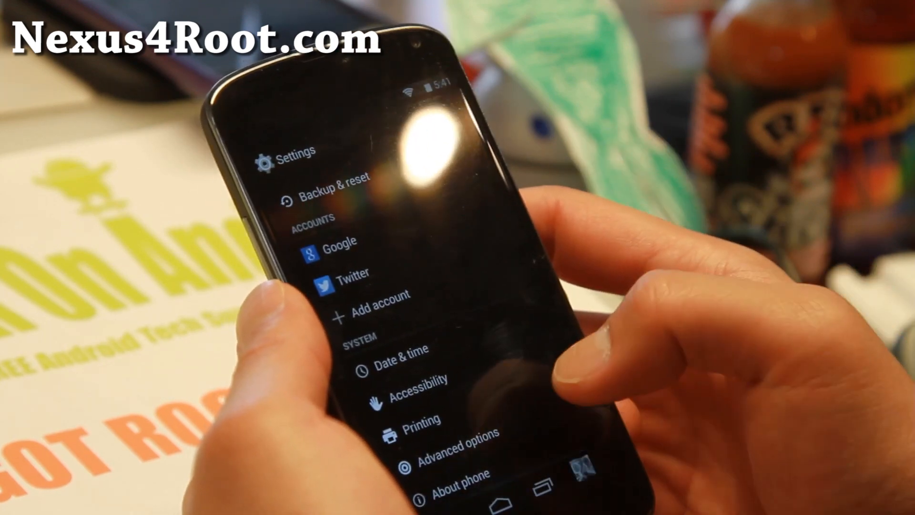
pyautogui.click(473, 472)
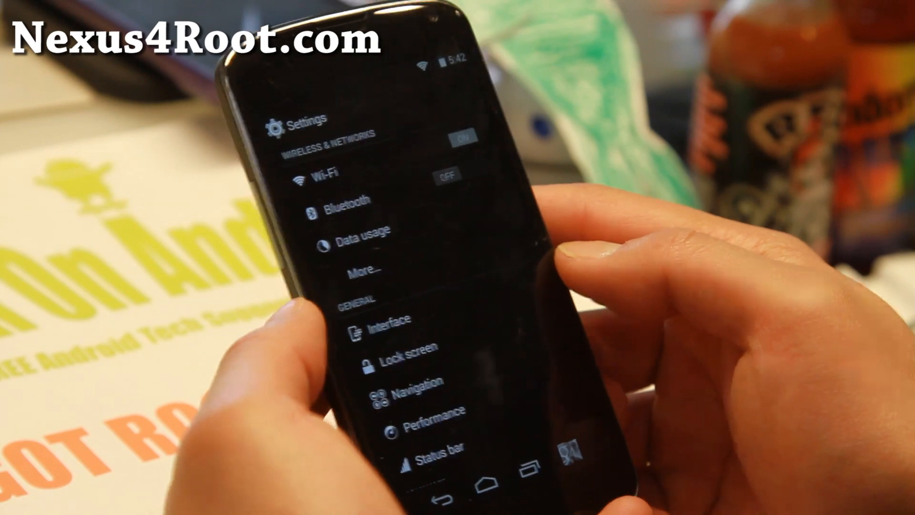
# Return to the home screen and bring up the App Circle sidebar from the screen edge.
pyautogui.click(399, 321)
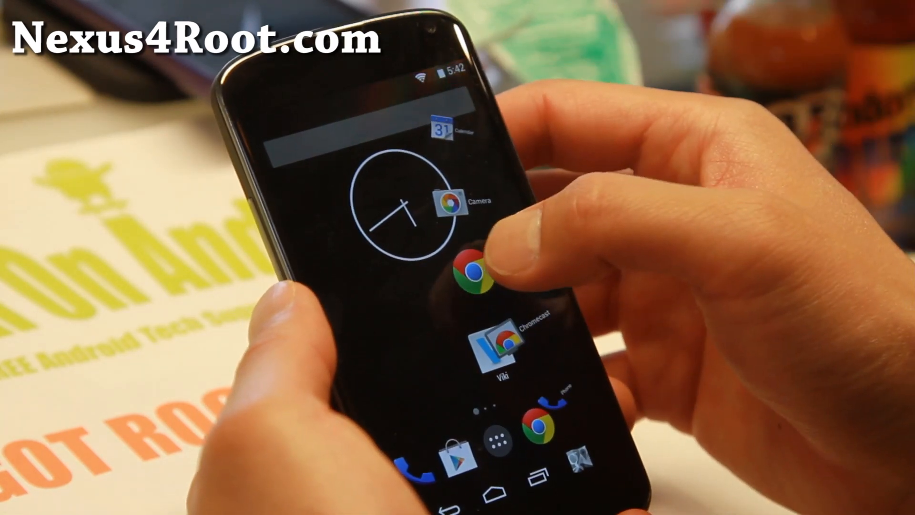
pyautogui.click(474, 275)
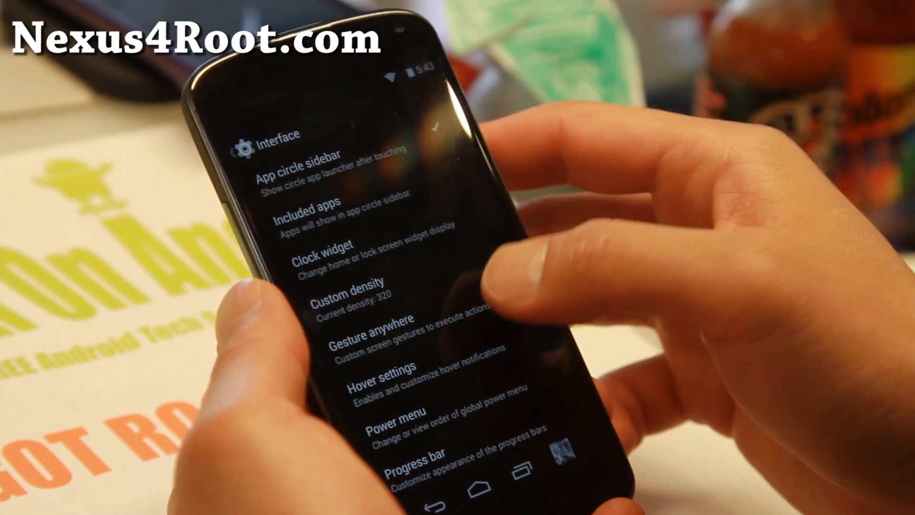
# Open Interface under General and view the App circle sidebar options.
pyautogui.click(366, 334)
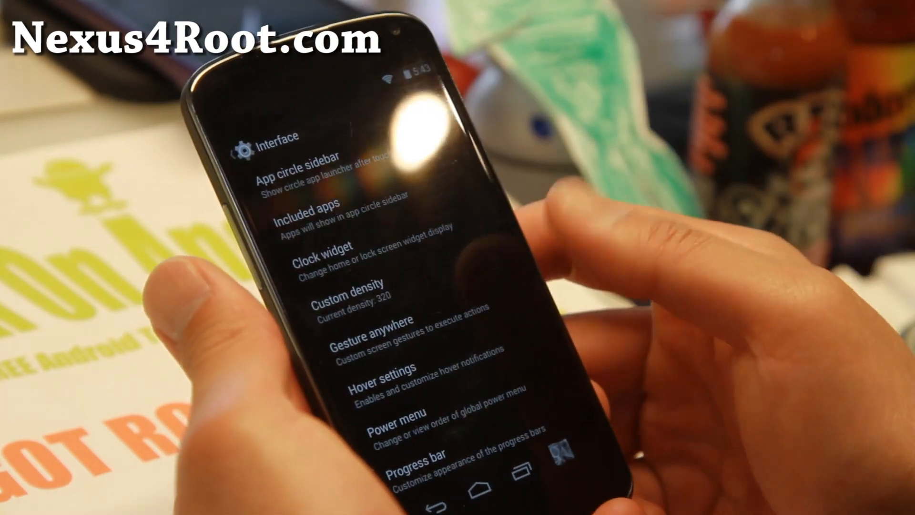
pyautogui.click(390, 376)
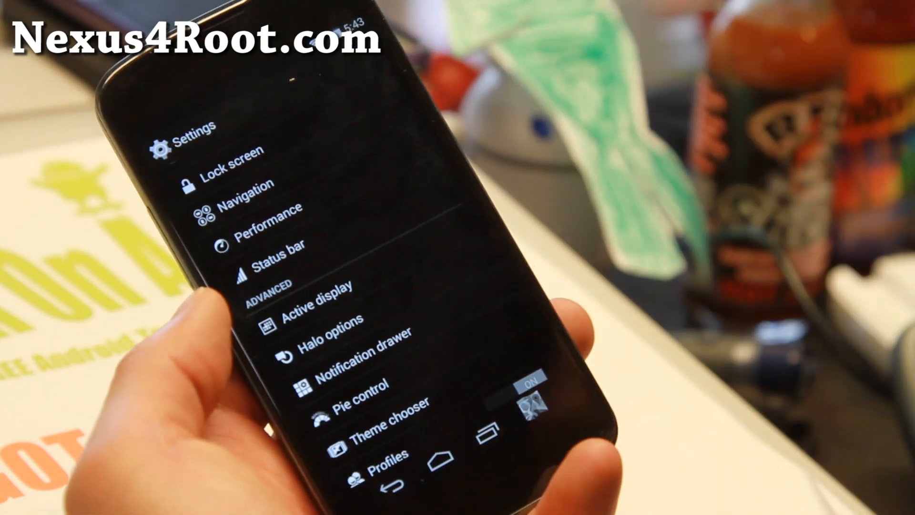
# Scroll through the Advanced and Personal sections, then swipe to the next app drawer page.
pyautogui.scroll(-3)
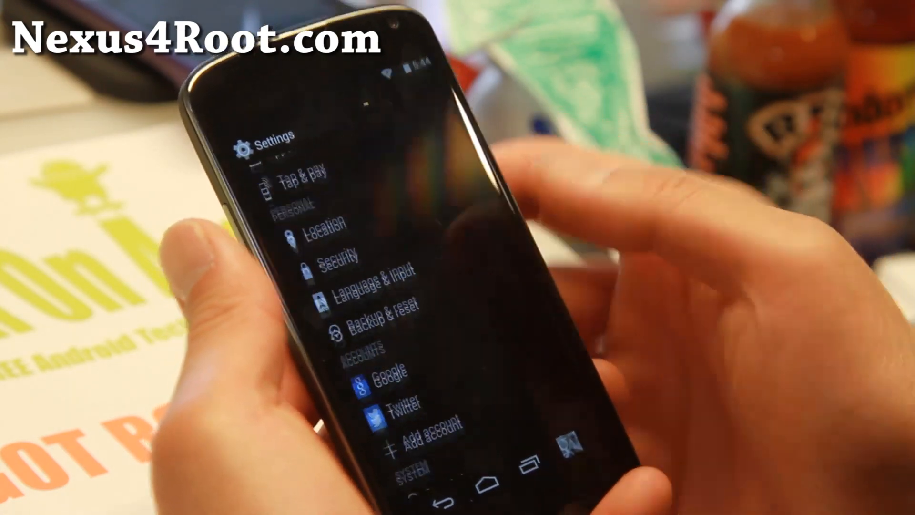
pyautogui.scroll(-3)
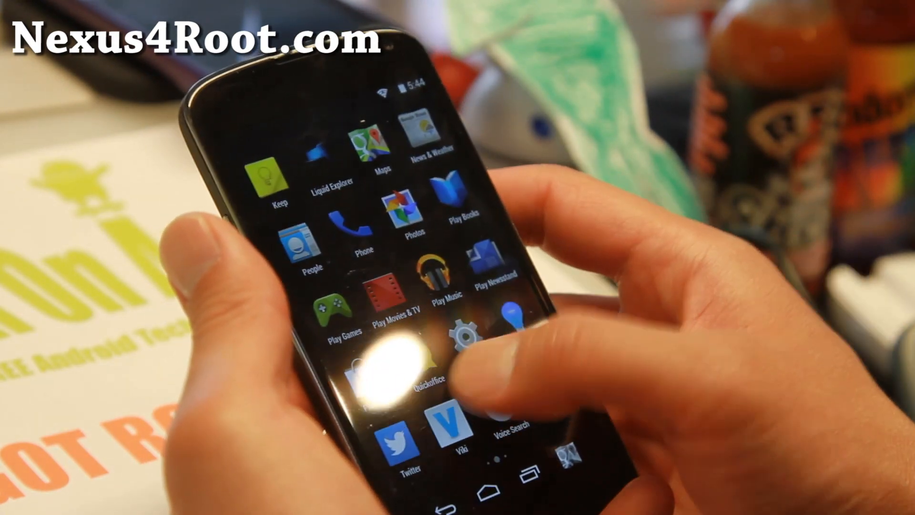
pyautogui.hscroll(-3)
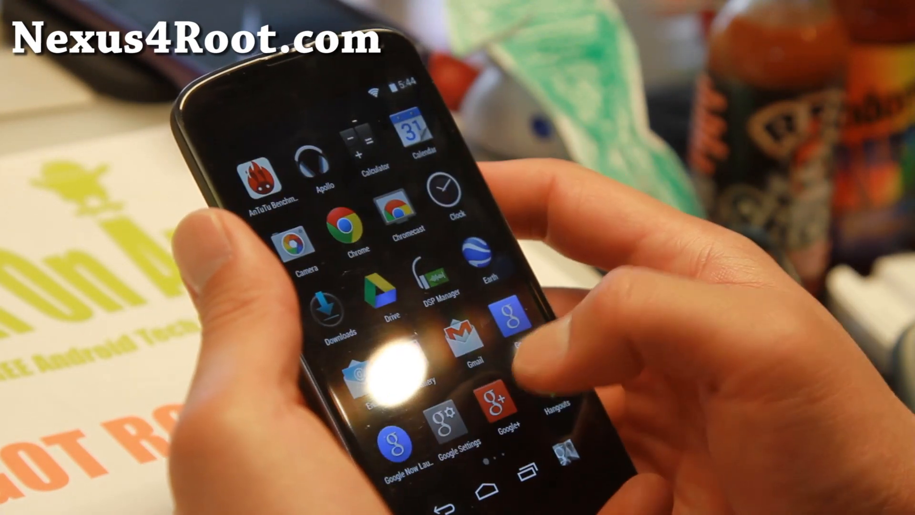